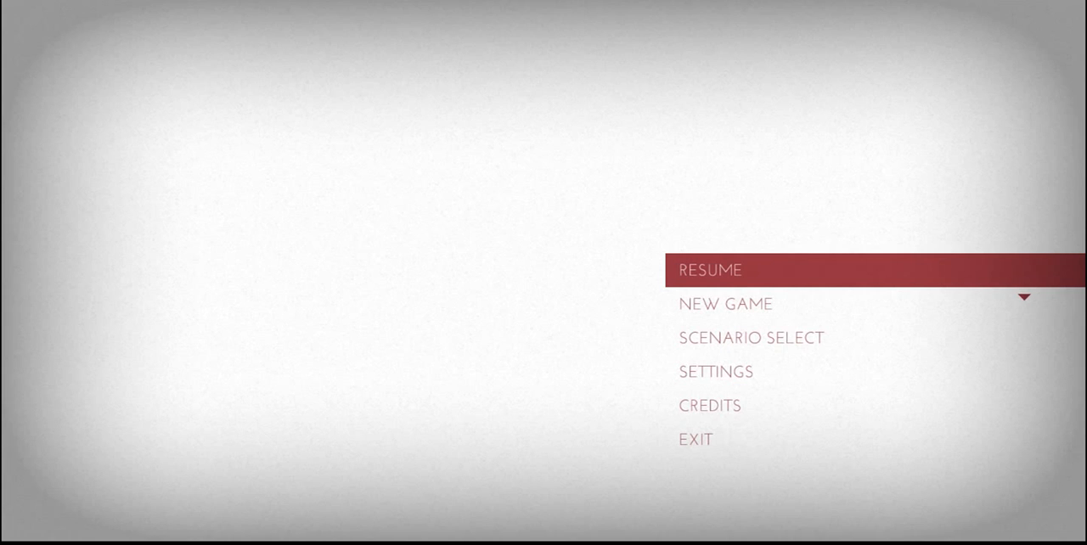
Resume the saved game from the main menu so the first level loads
{"action": "left_click", "coordinate": [710, 268]}
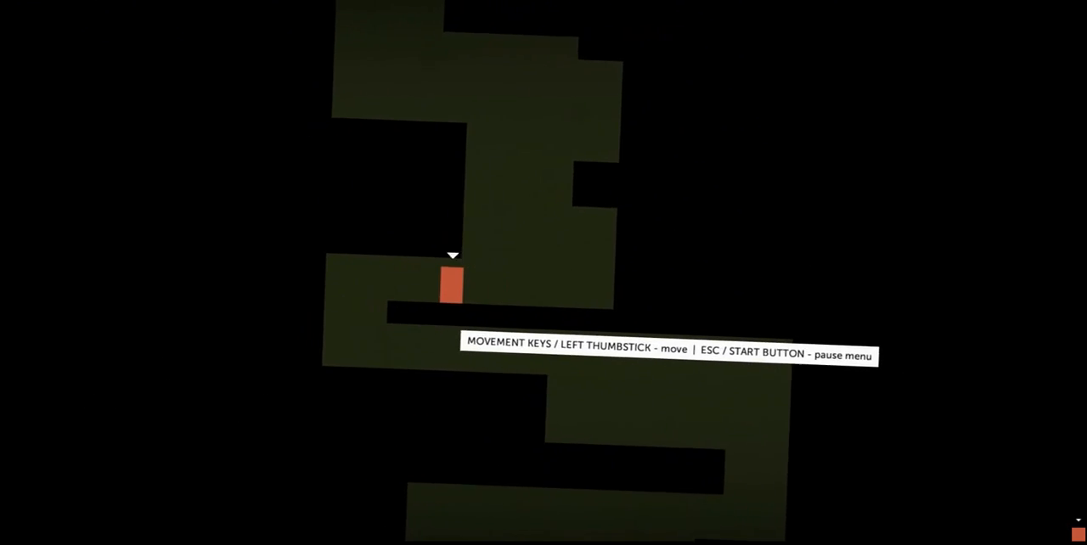
Walk the orange rectangle right and left down the winding drops until it reaches the level exit
{"action": "key", "text": "right"}
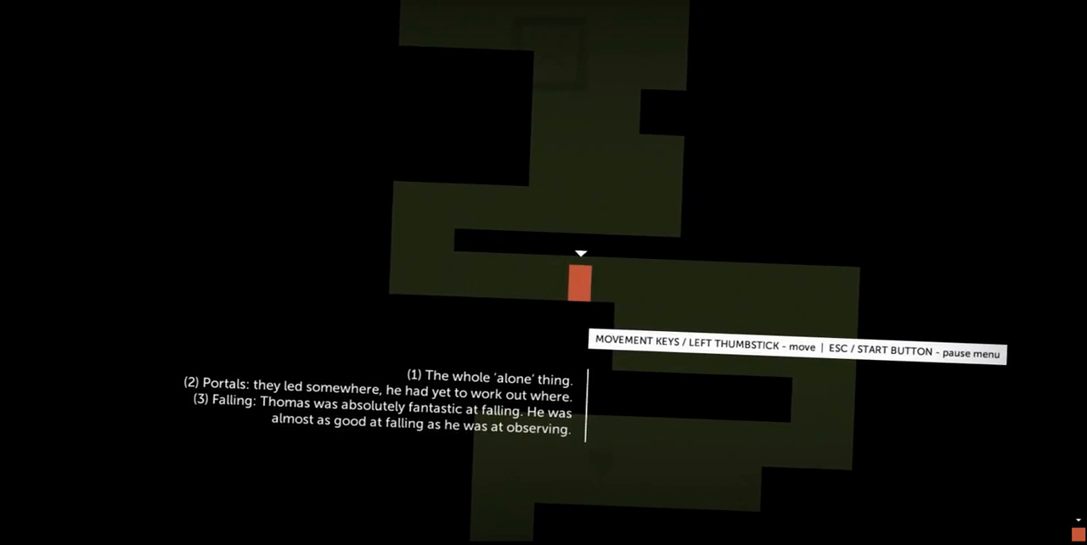
{"action": "key", "text": "Left"}
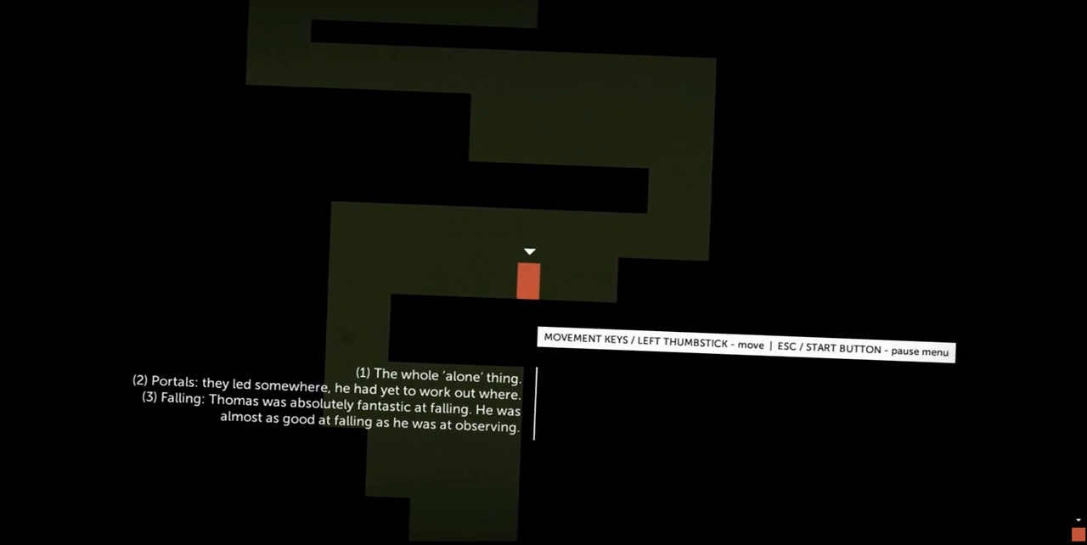
{"action": "key", "text": "Left"}
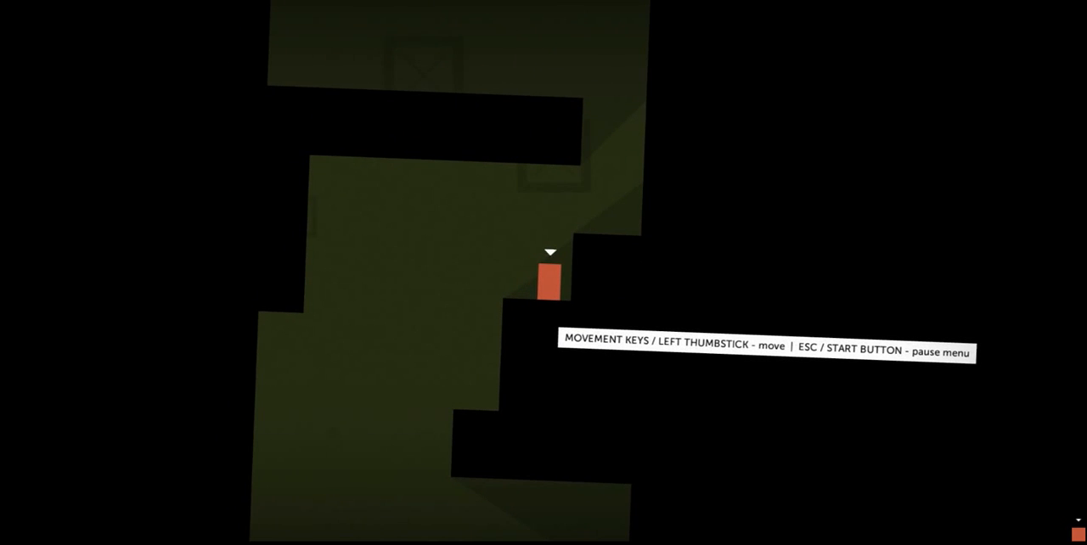
{"action": "key", "text": "Left"}
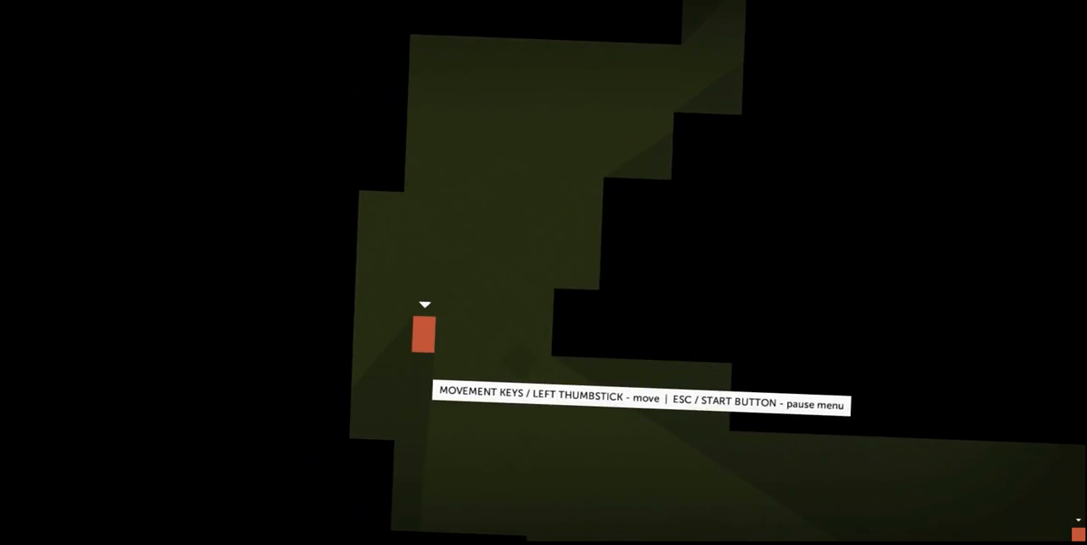
{"action": "key", "text": "right"}
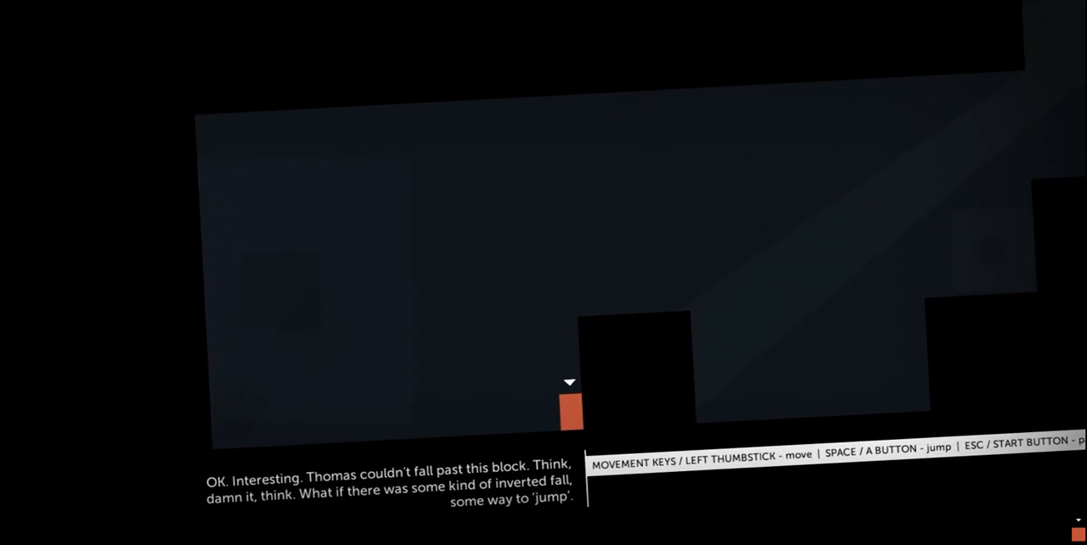
Jump the orange rectangle over the raised block so it continues into the tilted room
{"action": "key", "text": "space"}
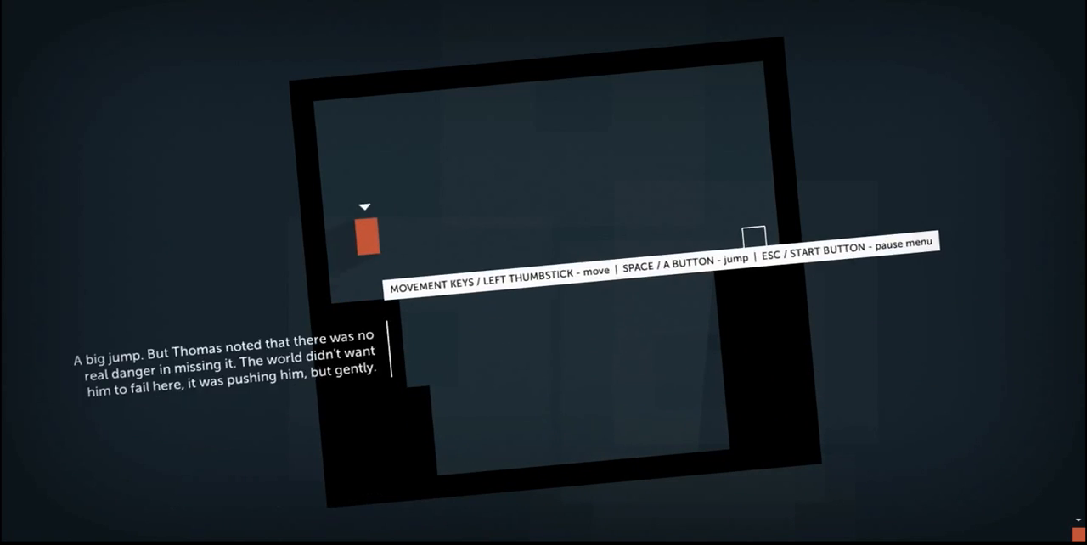
Walk the rectangle off the ledge, drop to the floor and jump off the left block toward the gap
{"action": "key", "text": "Right"}
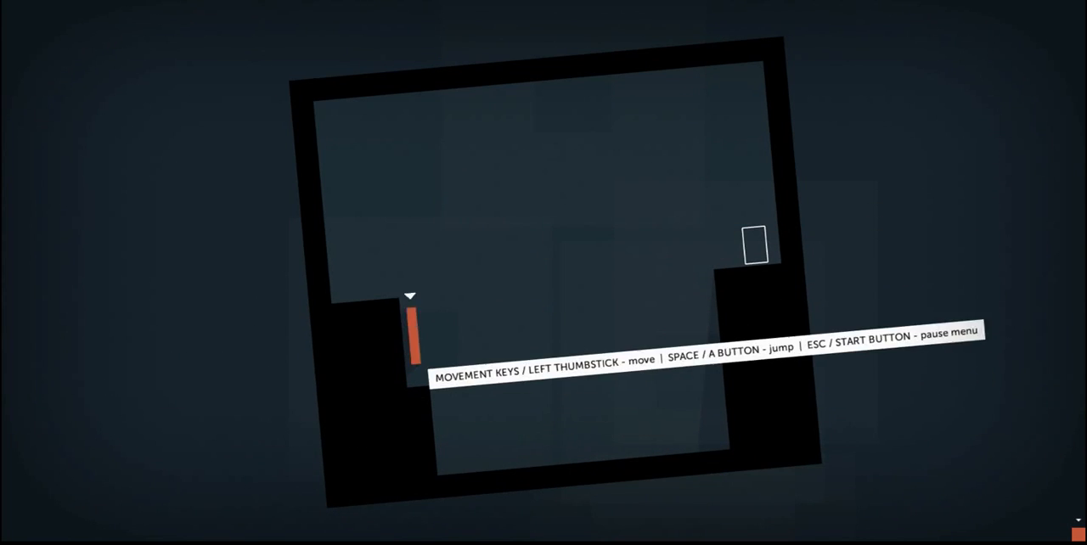
{"action": "key", "text": "Right"}
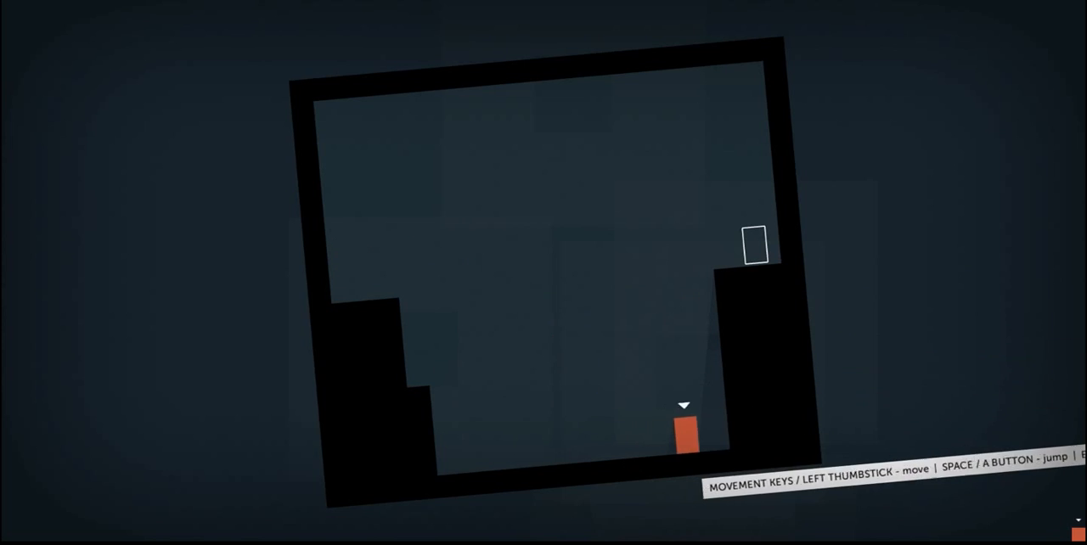
{"action": "key", "text": "Left"}
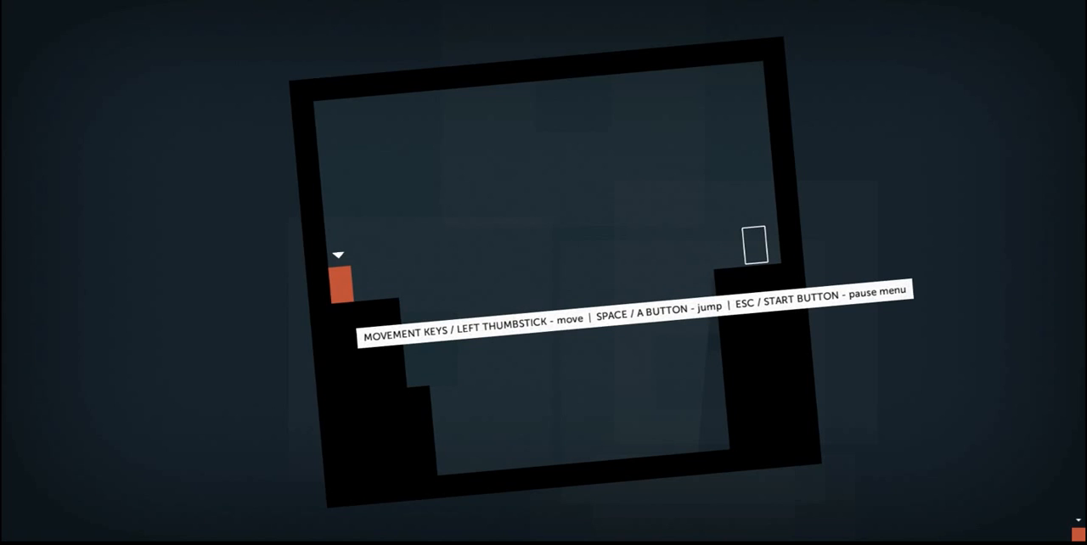
{"action": "key", "text": "Right"}
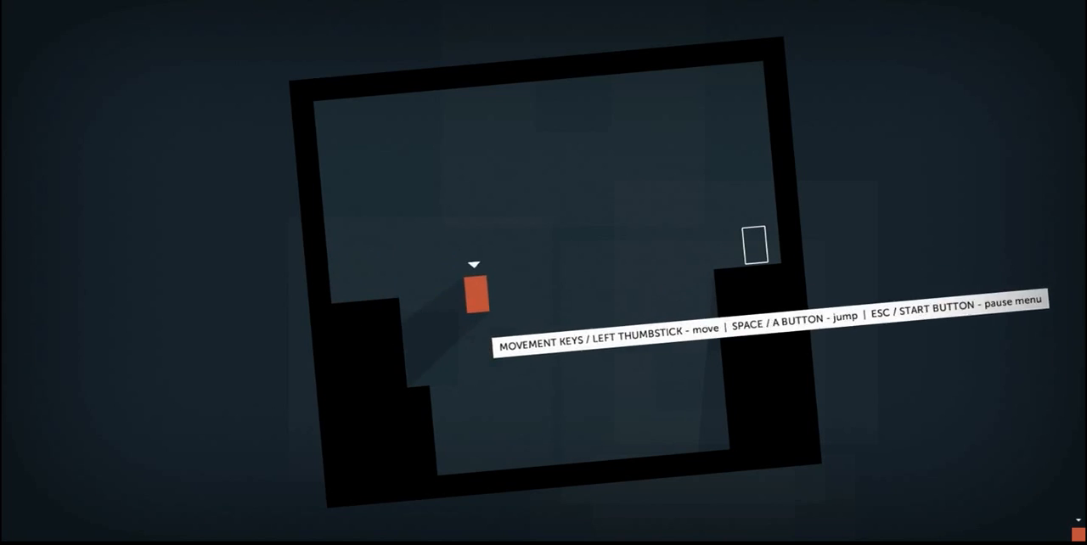
Cross the gap and jump the rectangle onto the right platform into the exit portal
{"action": "key", "text": "Left"}
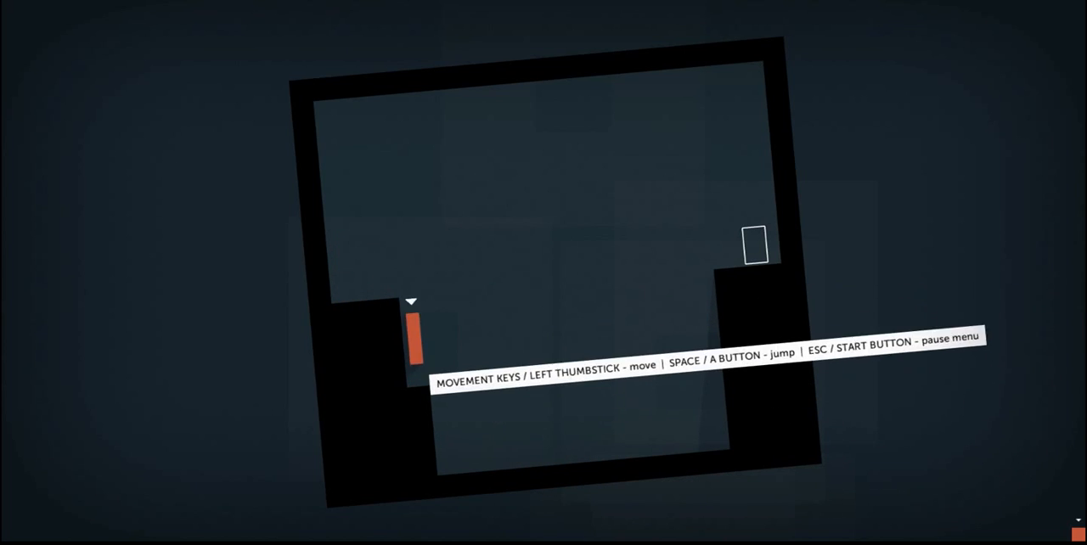
{"action": "key", "text": "right"}
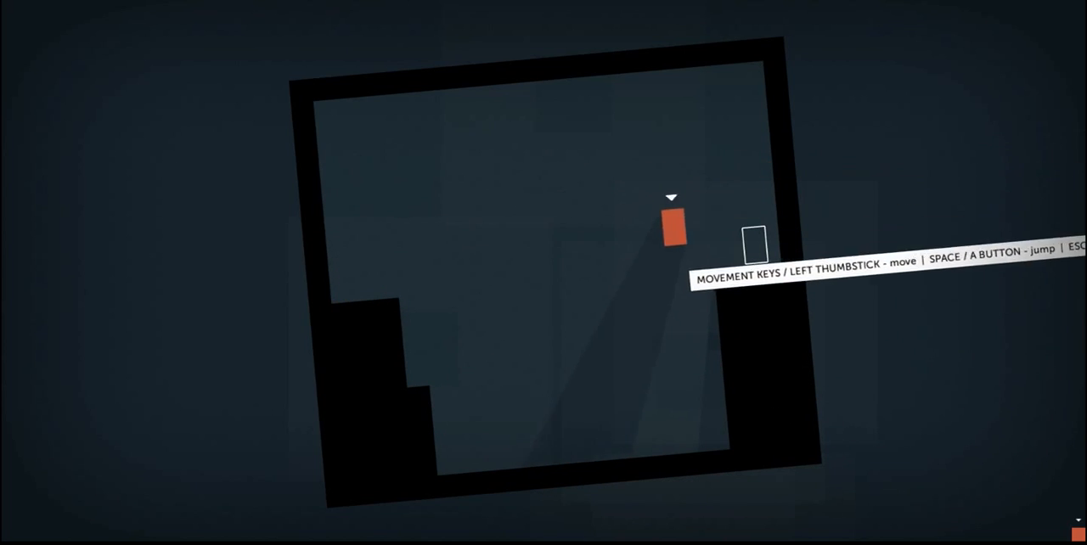
{"action": "key", "text": "Left"}
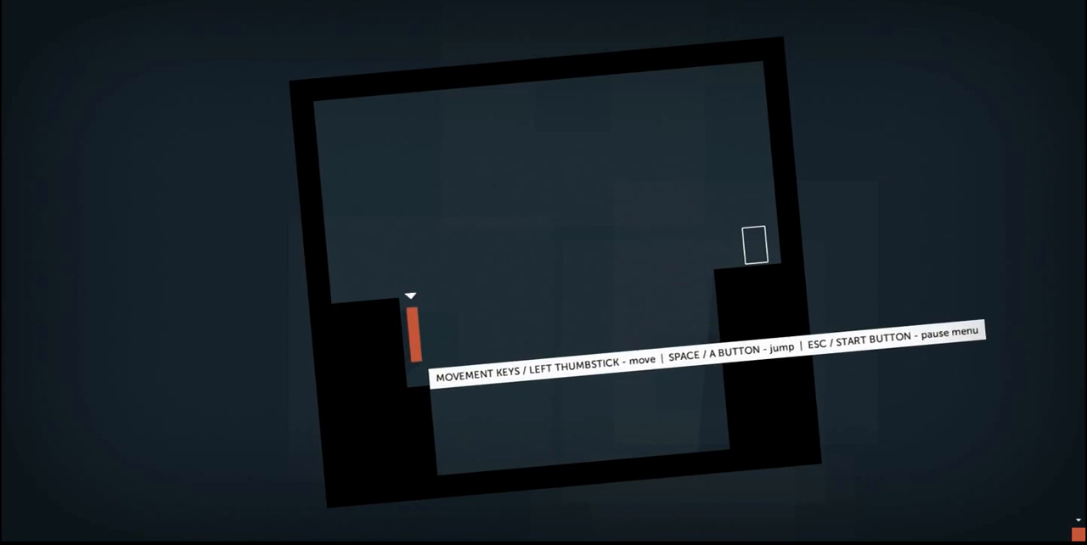
{"action": "key", "text": "Right"}
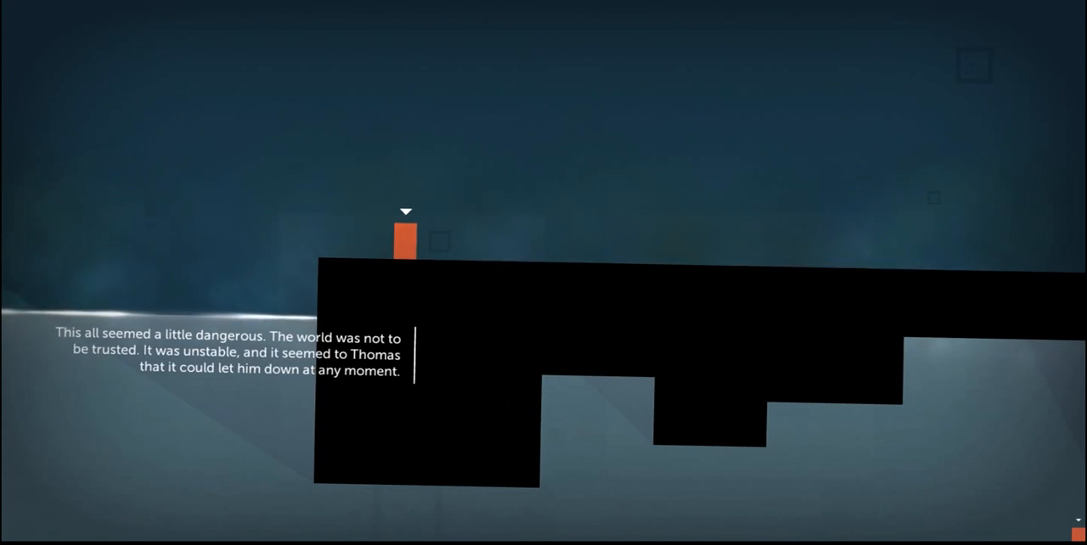
Walk the rectangle rightward along the top of the long black platform into the tall dark area
{"action": "key", "text": "Right"}
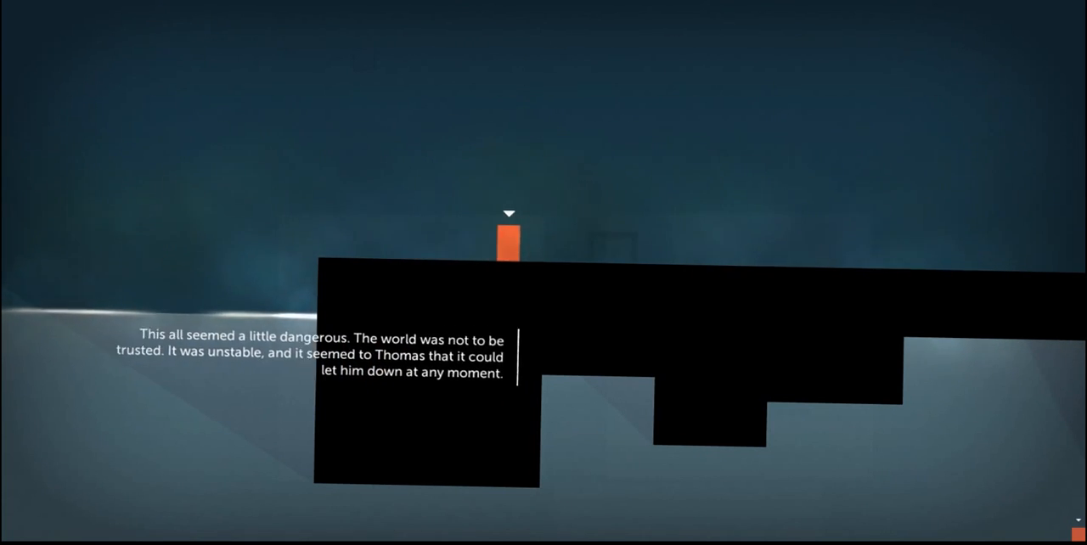
{"action": "key", "text": "Left"}
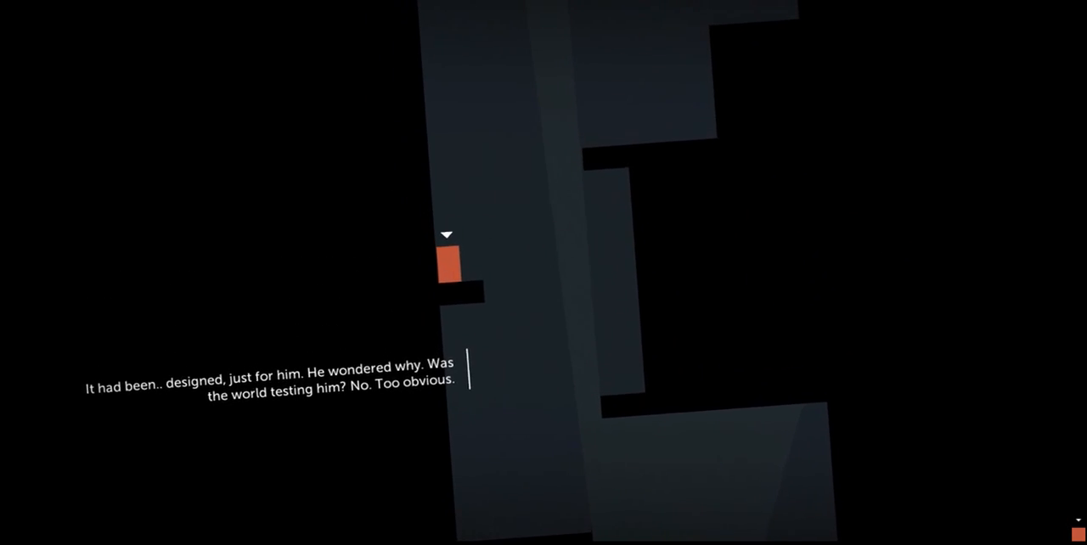
Step the rectangle off the small ledge so it falls down the dark vertical shaft
{"action": "key", "text": "Right"}
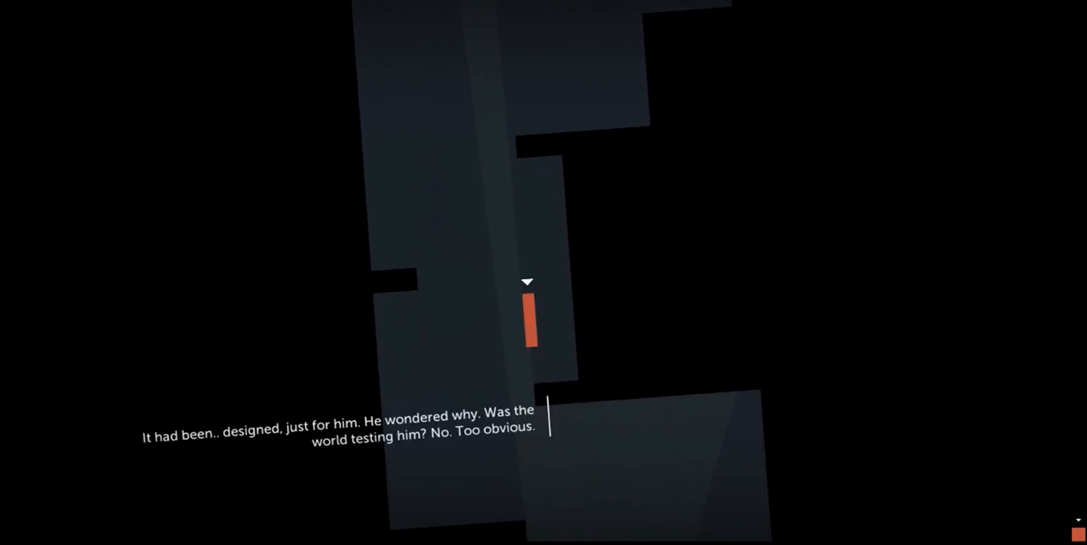